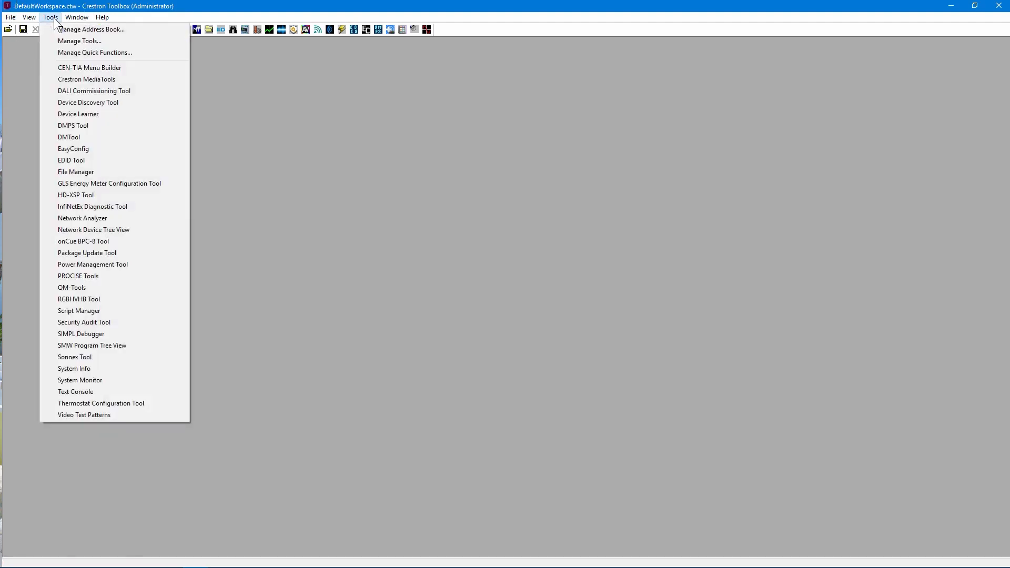
mouse_move(87, 253)
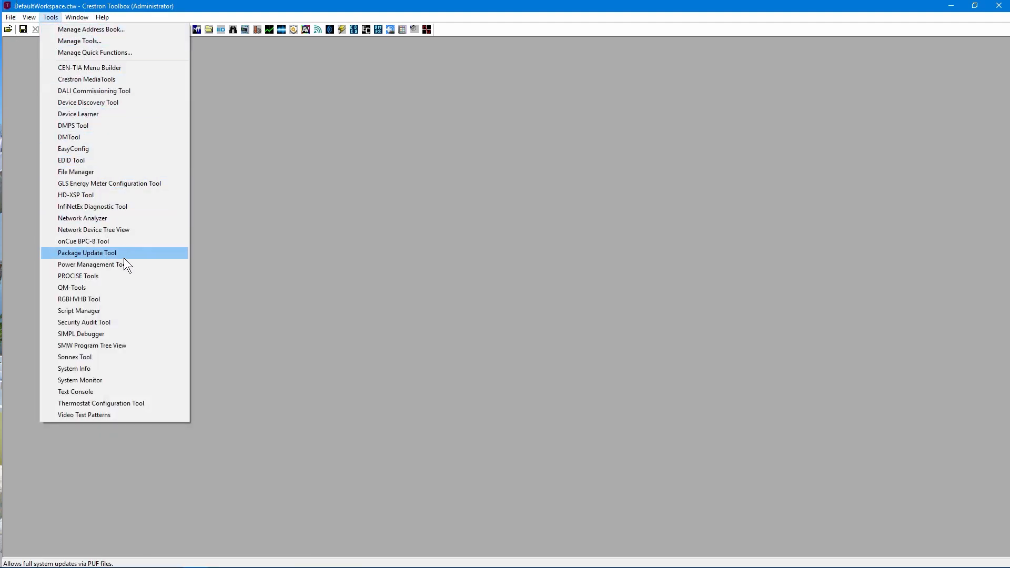
- Launch the Package Update Tool from the Tools menu
left_click(86, 252)
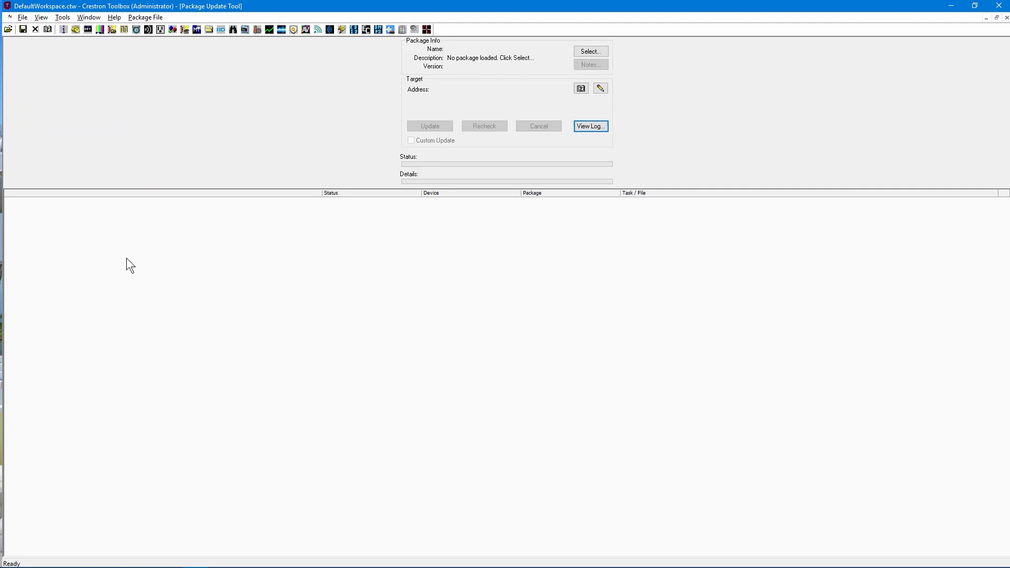
mouse_move(538, 108)
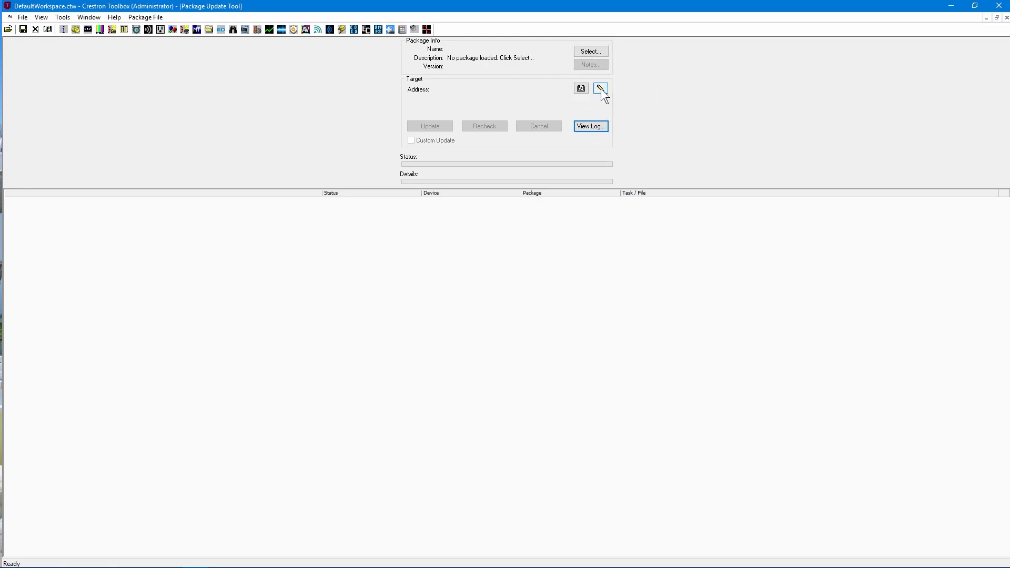
mouse_move(580, 88)
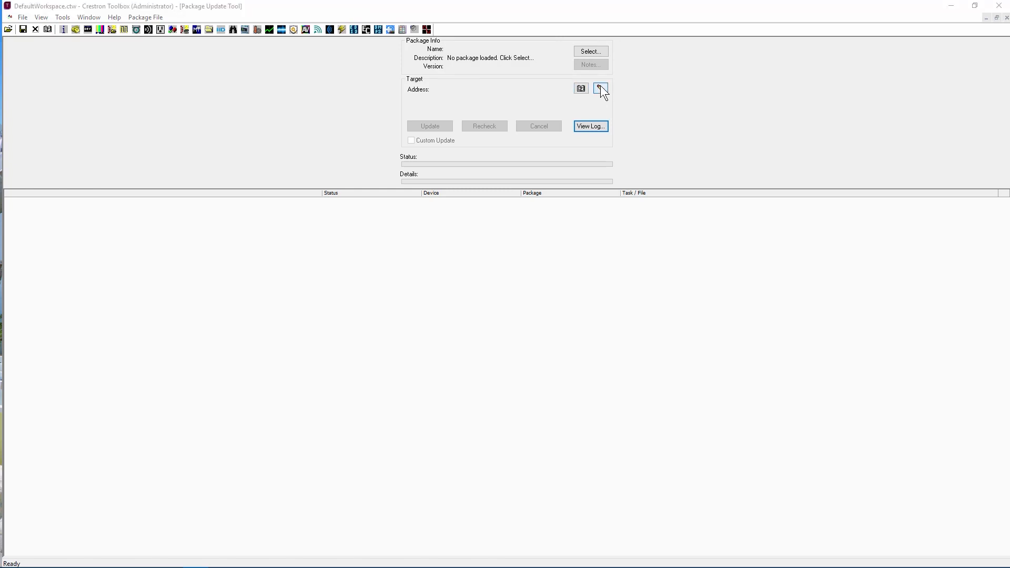
- Open the Edit Address dialog to set a TCP target of 192.168.0.22
left_click(600, 88)
type("192.168.0.22")
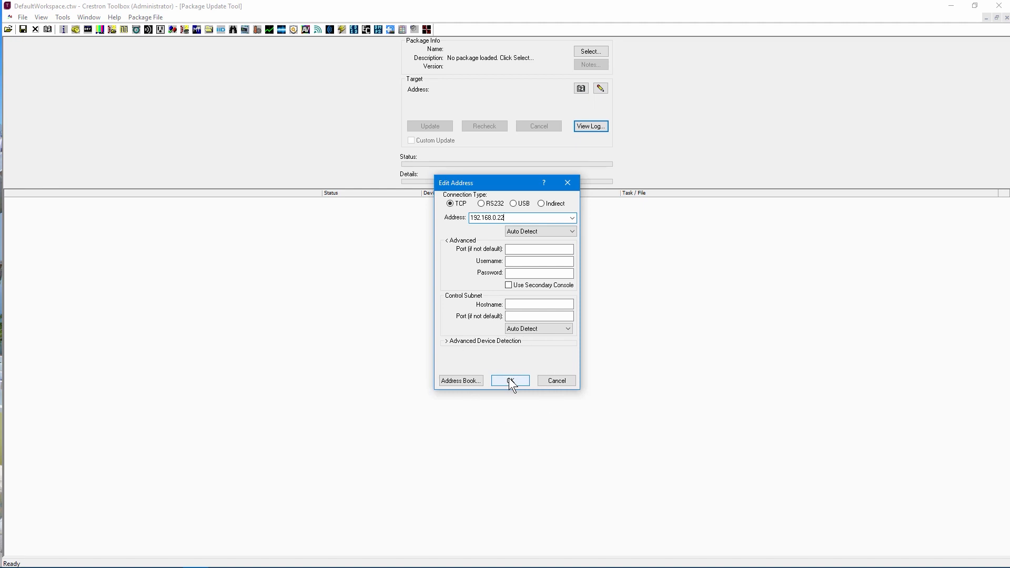
- Confirm target 192.168.0.22 and pick digitalmedia_3.02.18.puf from Firmware\Digital Media
left_click(508, 380)
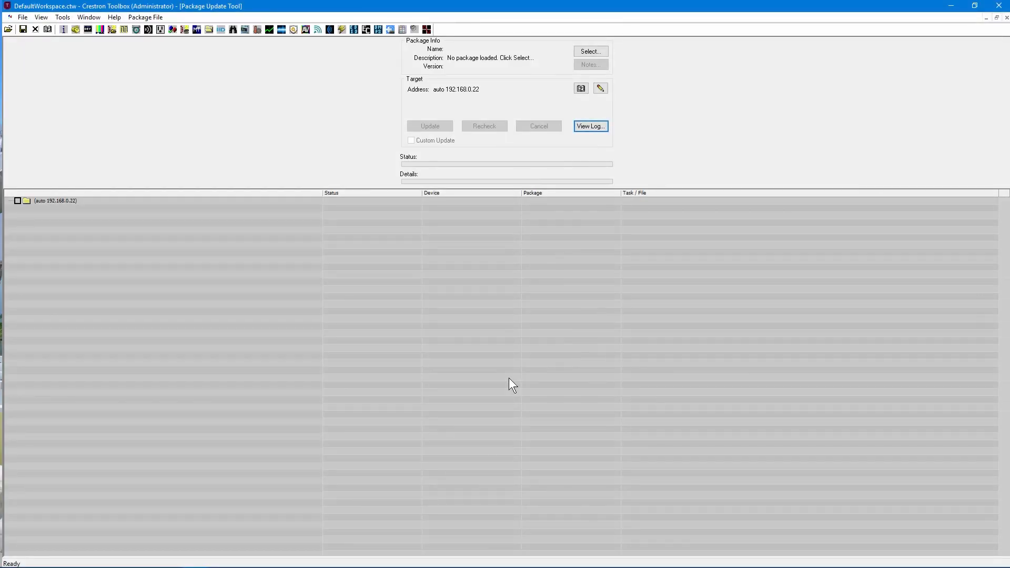
mouse_move(617, 60)
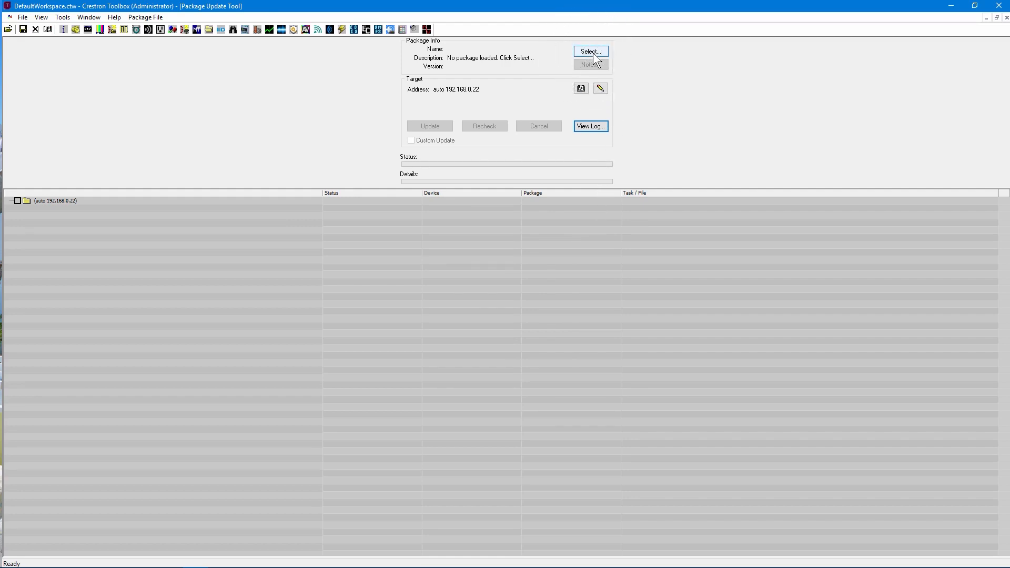
left_click(589, 52)
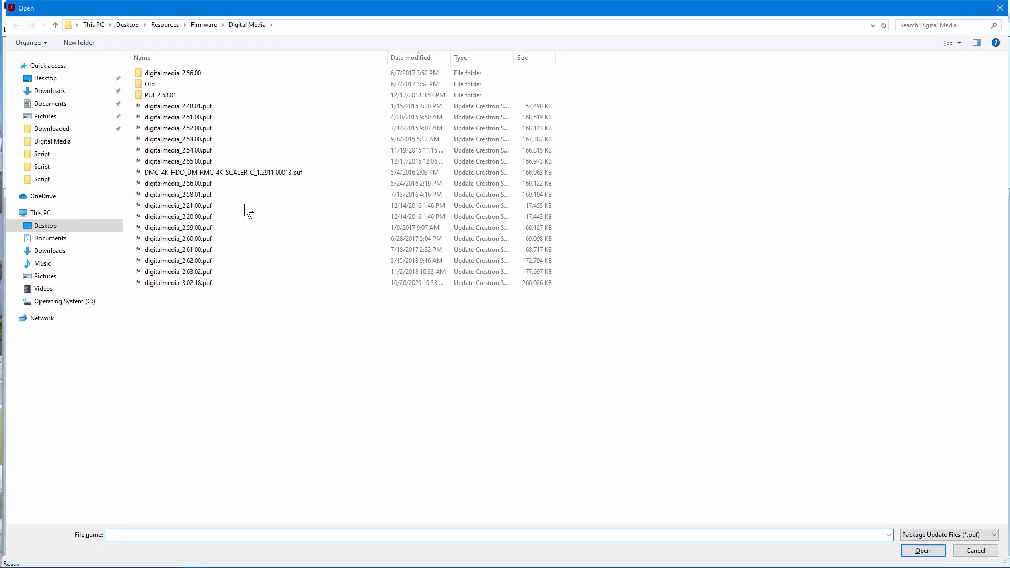
left_click(179, 283)
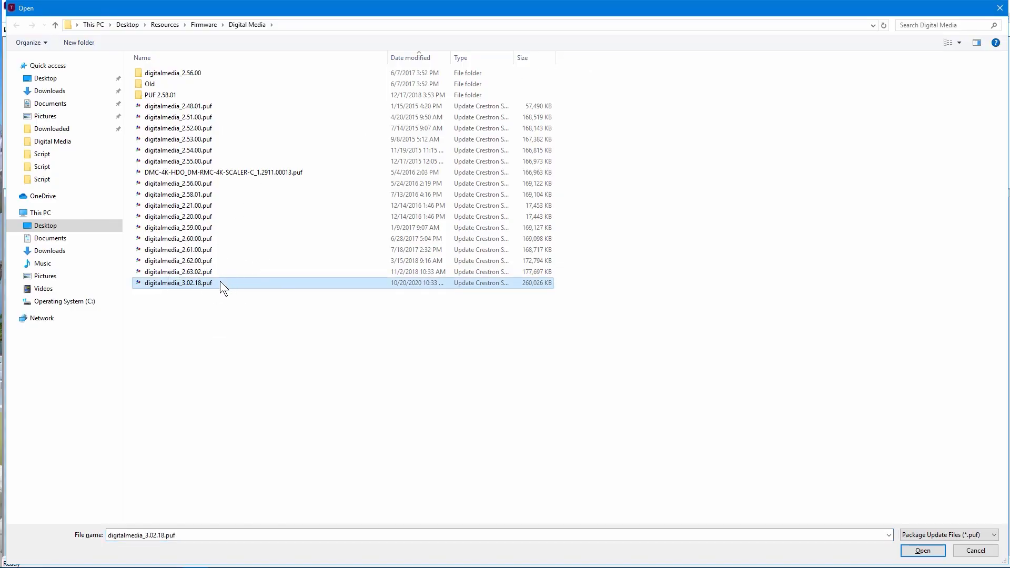
- Load the DigitalMedia 3.02.18 package and start the DM-MD8x8 update after analysis
left_click(921, 550)
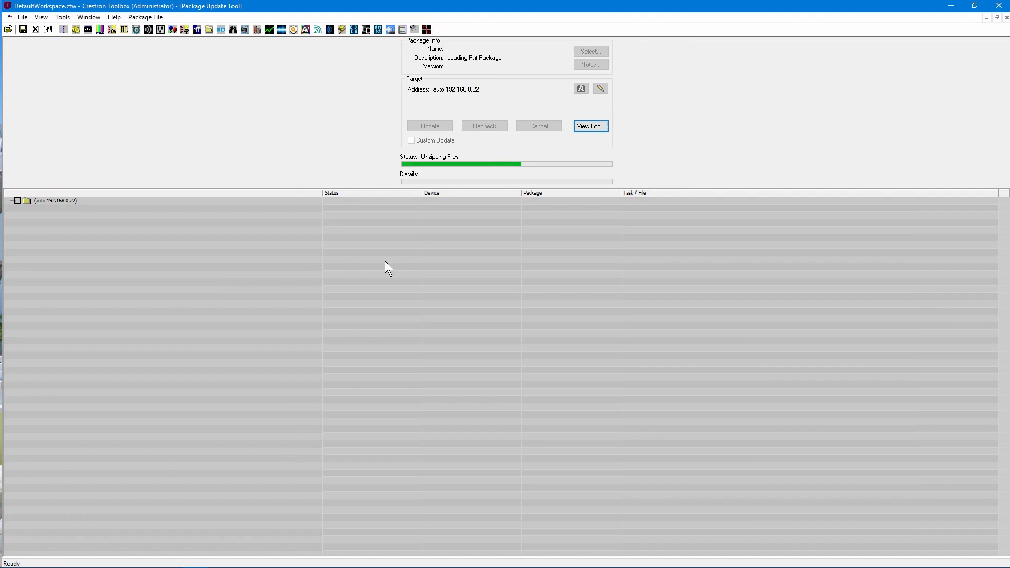
mouse_move(734, 213)
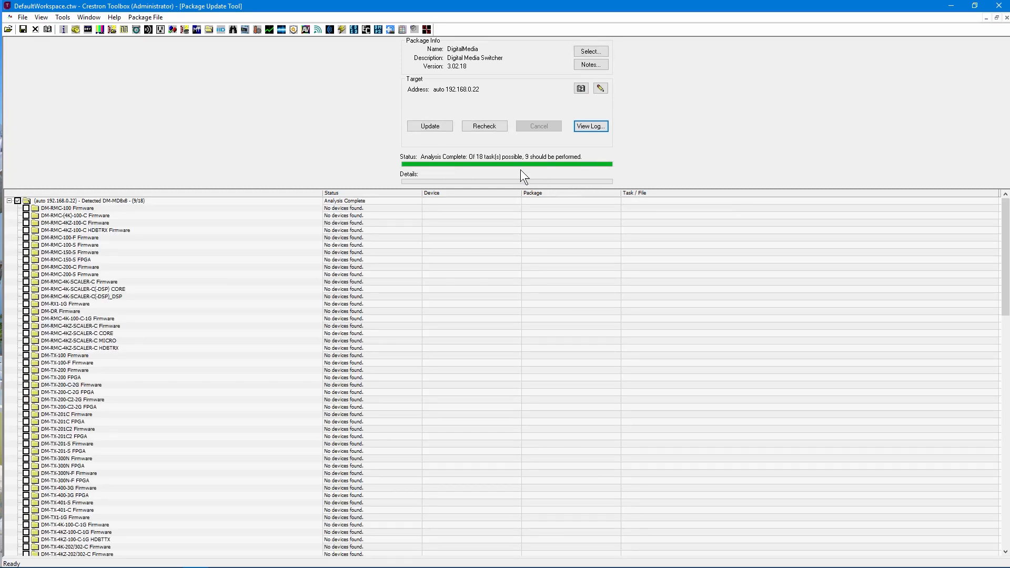
mouse_move(501, 166)
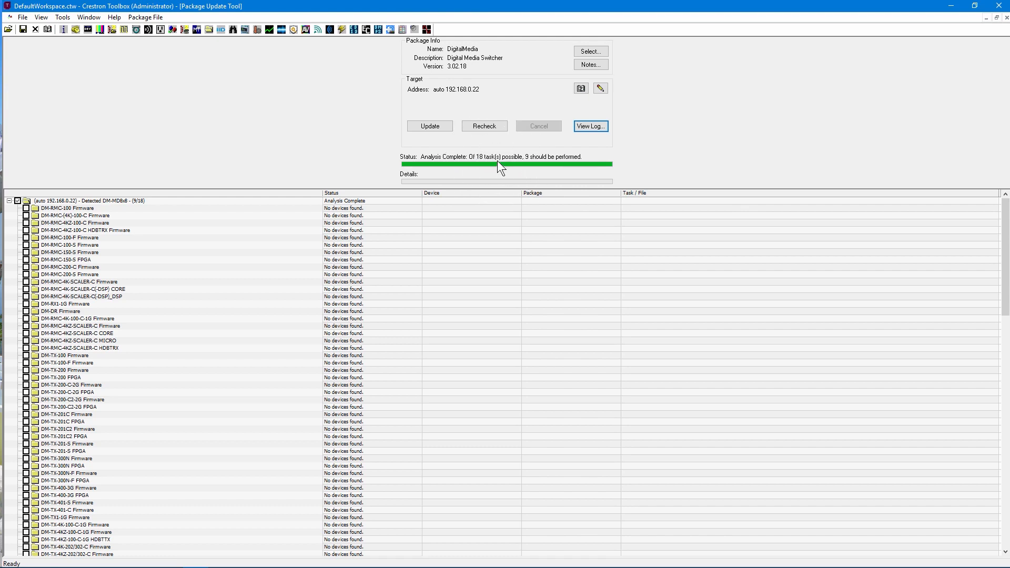
mouse_move(542, 163)
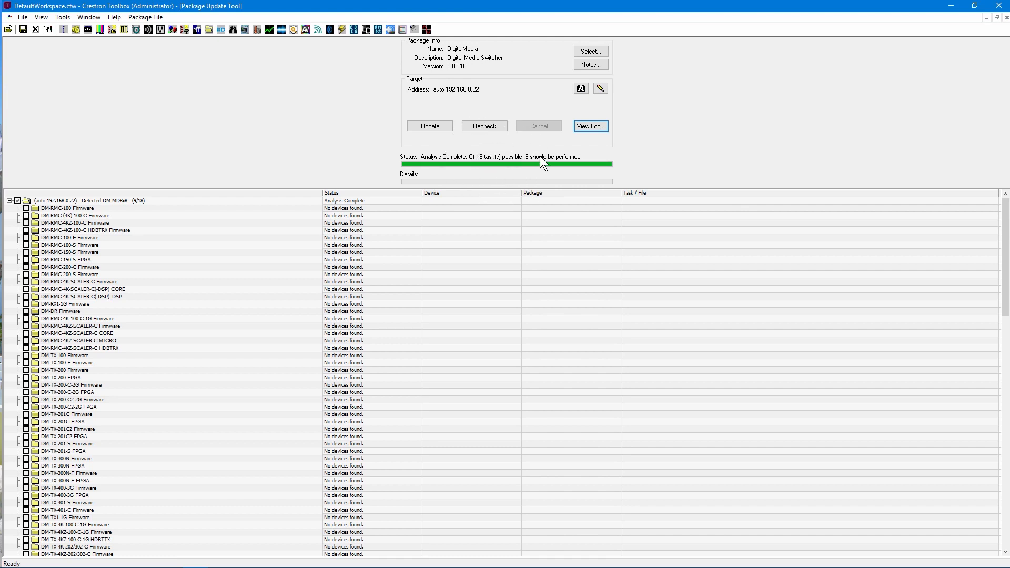
mouse_move(441, 134)
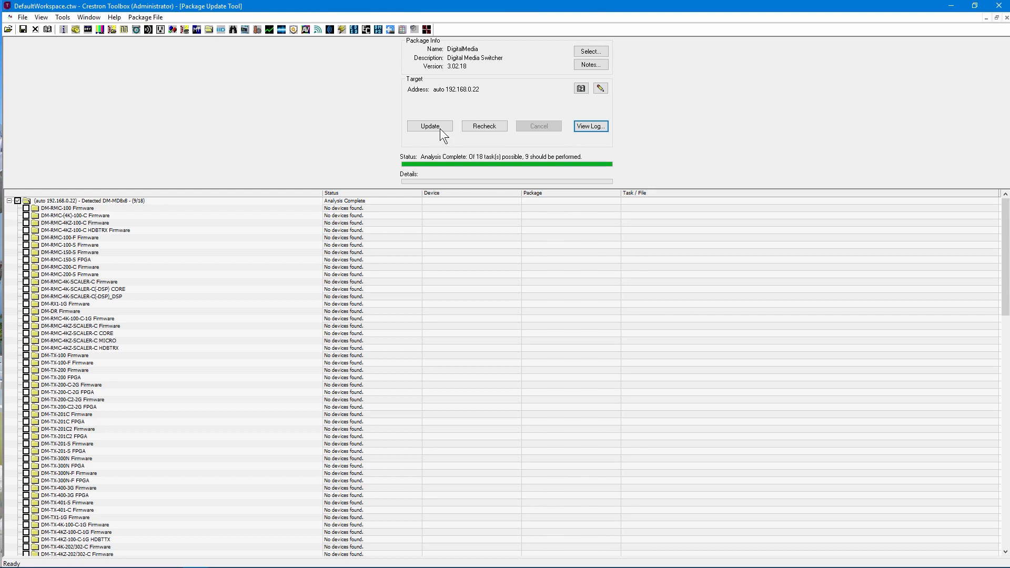
left_click(429, 125)
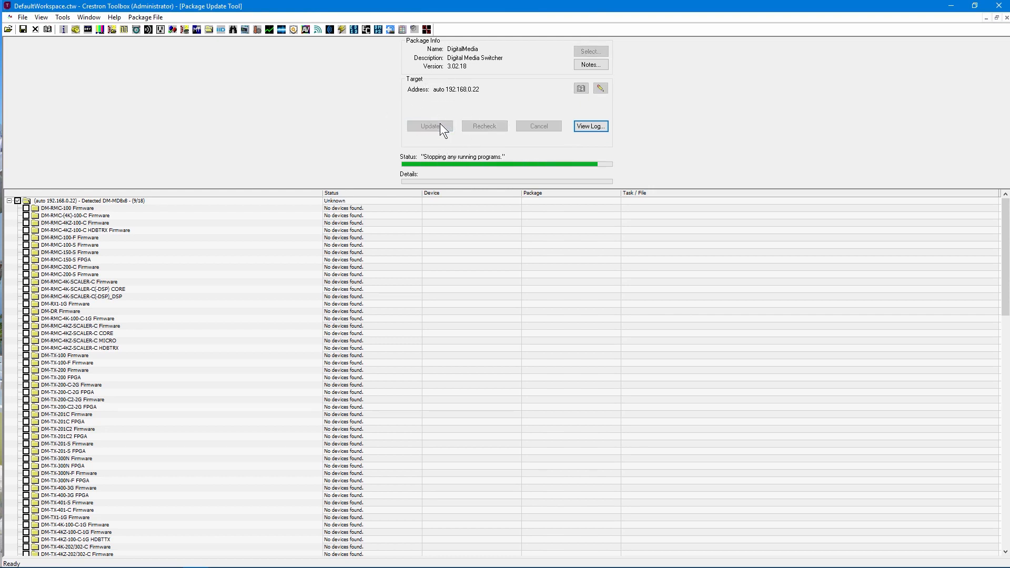